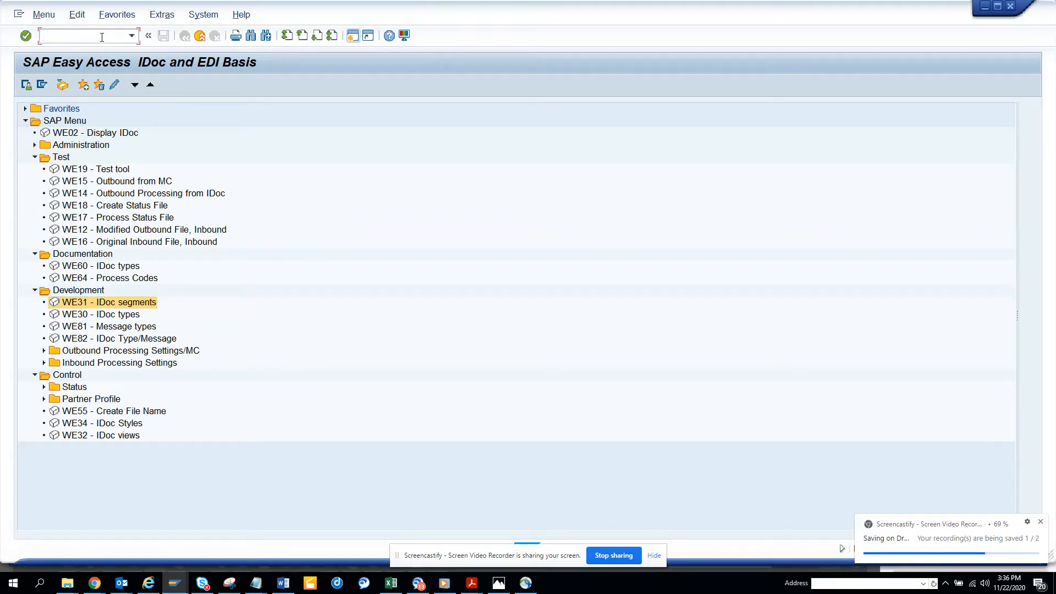
Step: Start transaction SE38 in a new session via the command /nse38
text(/nse)
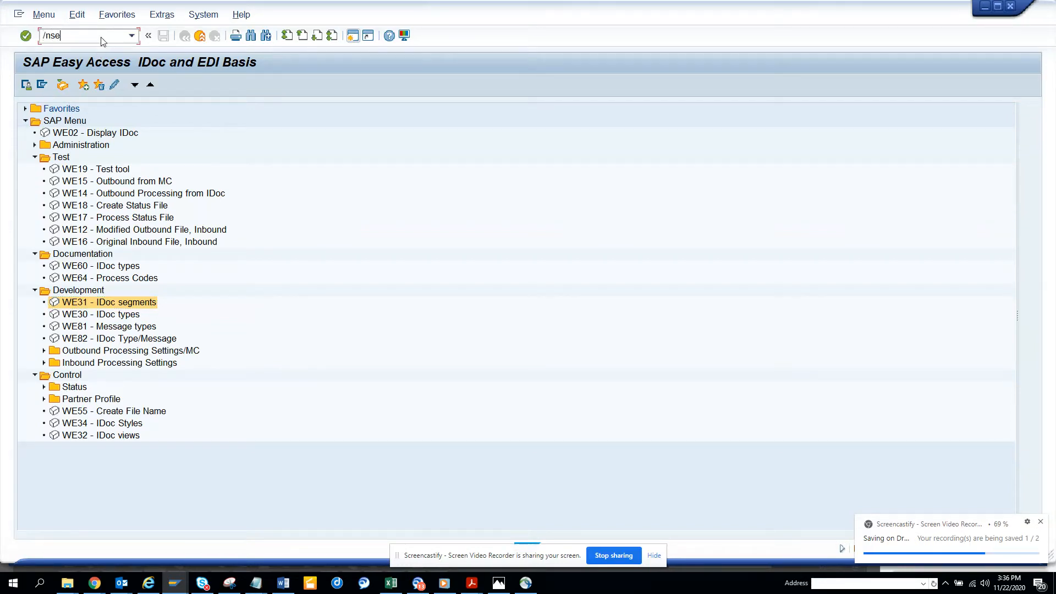
text(38)
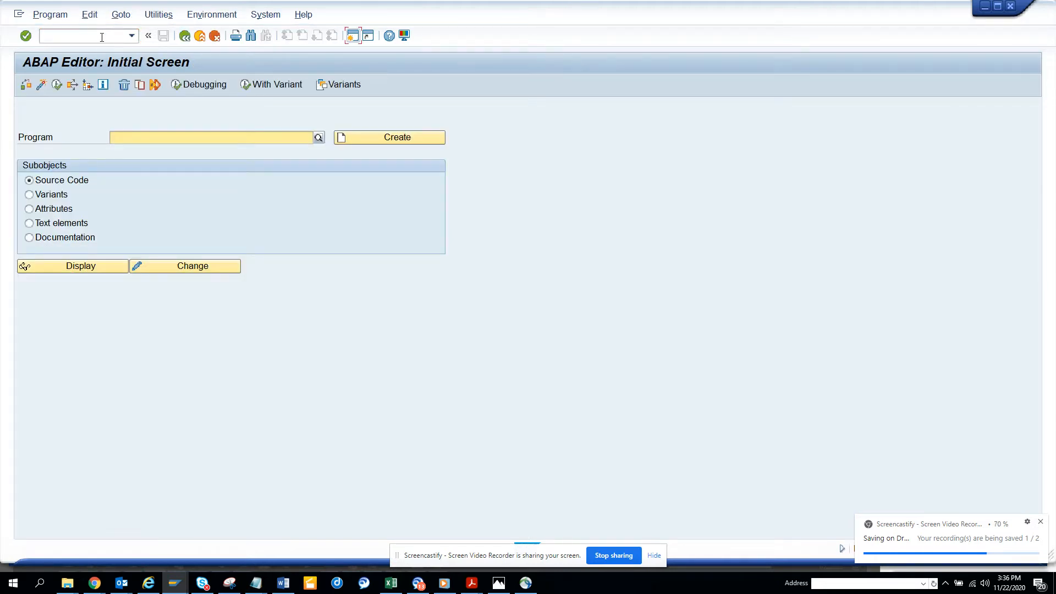
Step: Pick ZST11_TEST133 from the program history and display its documentation
click(213, 137)
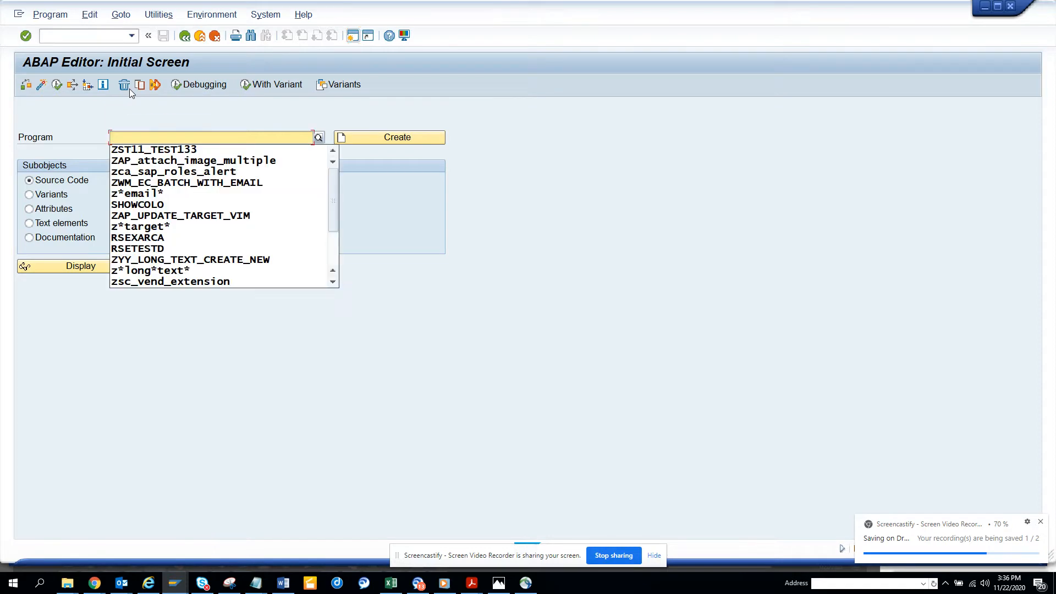
click(153, 148)
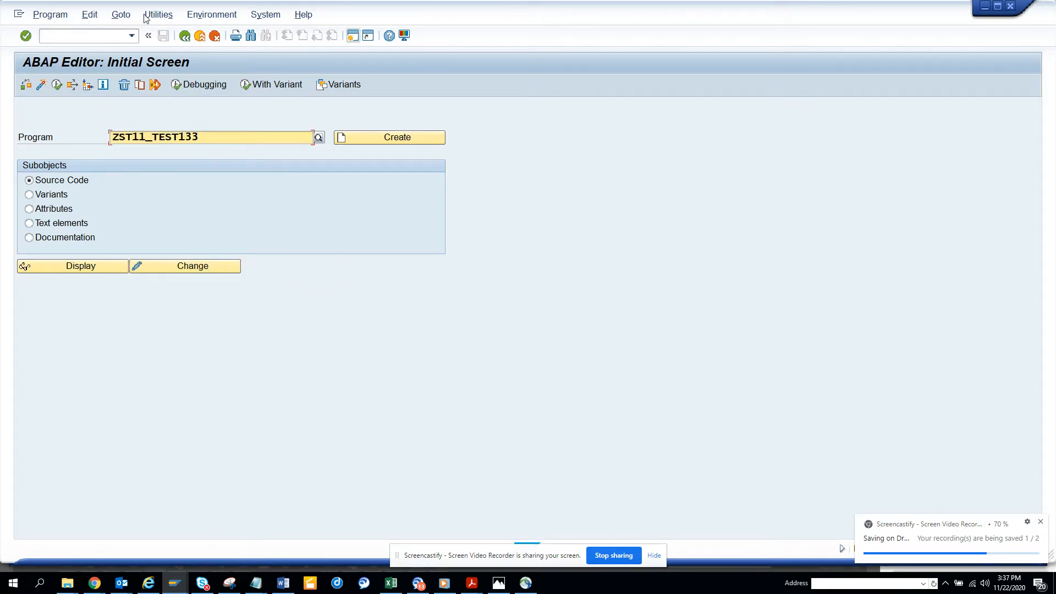
click(121, 14)
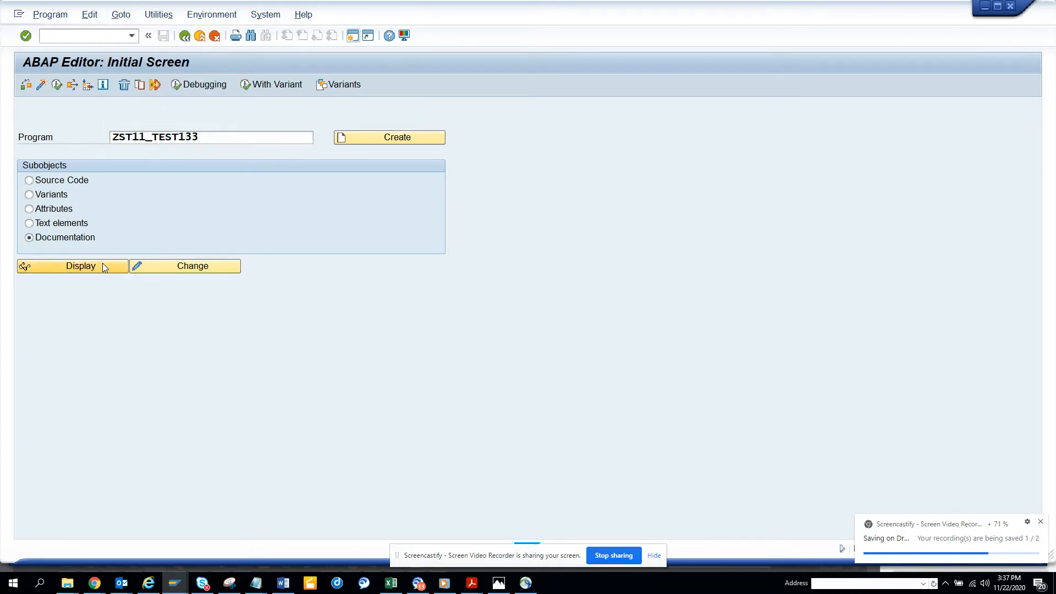
click(73, 266)
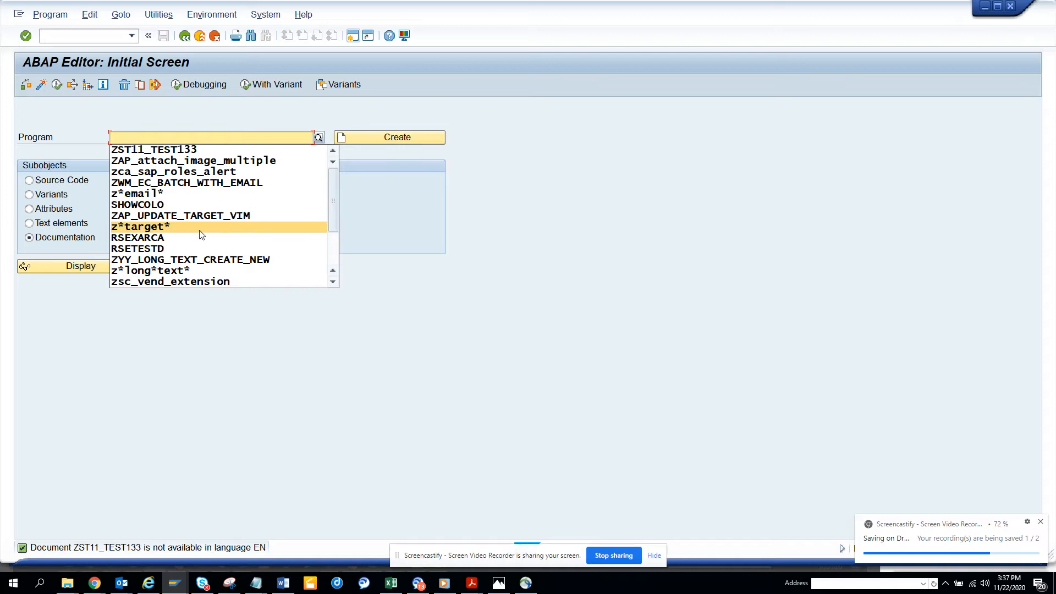
Step: Search zst11* via F4, choose ZST11_TEST133 and display its attributes
text(zst11*)
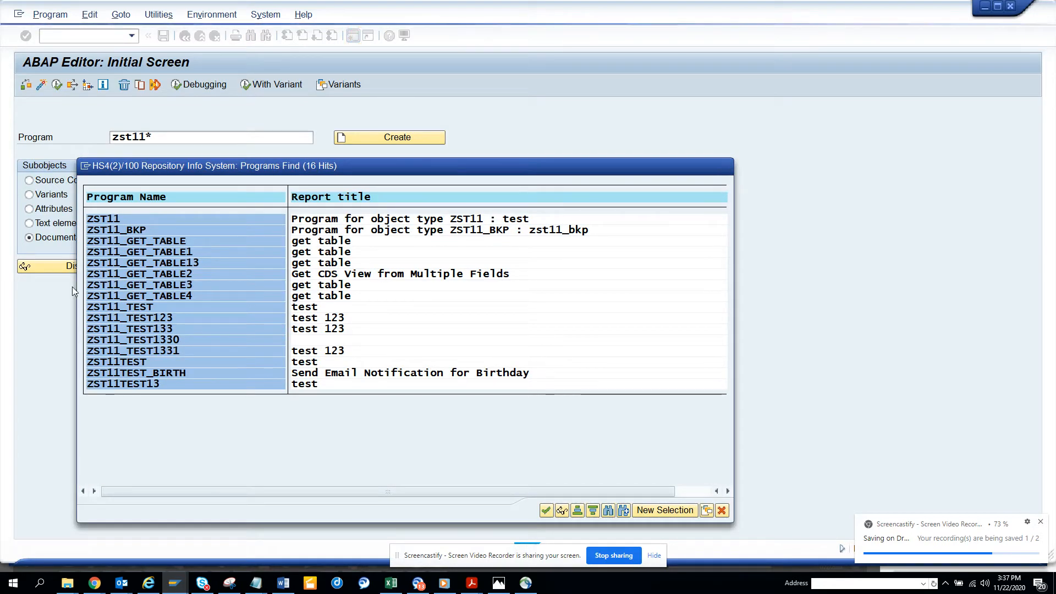
double_click(132, 329)
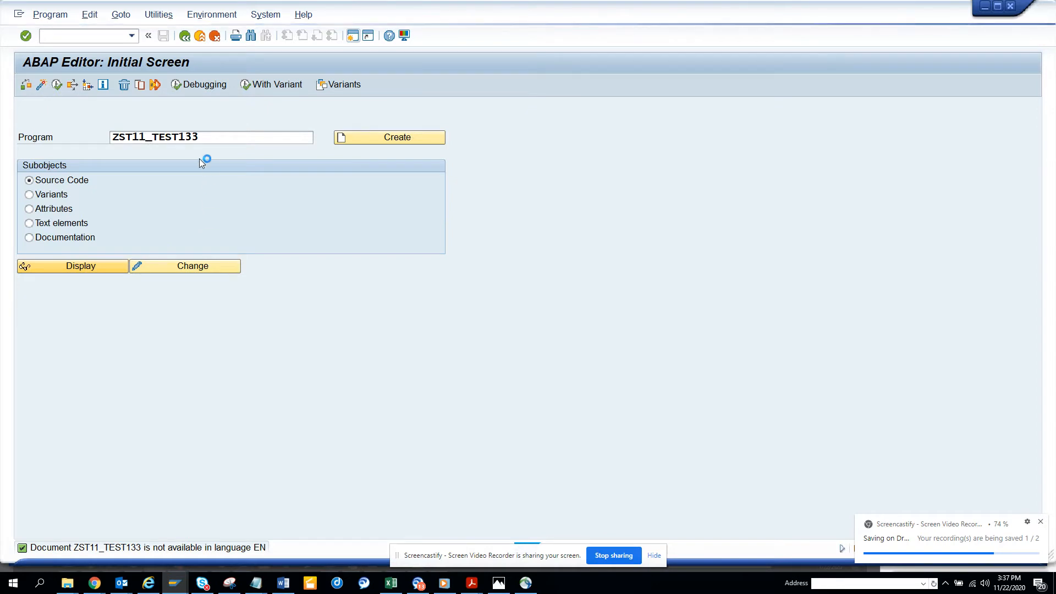
mouse_move(203, 152)
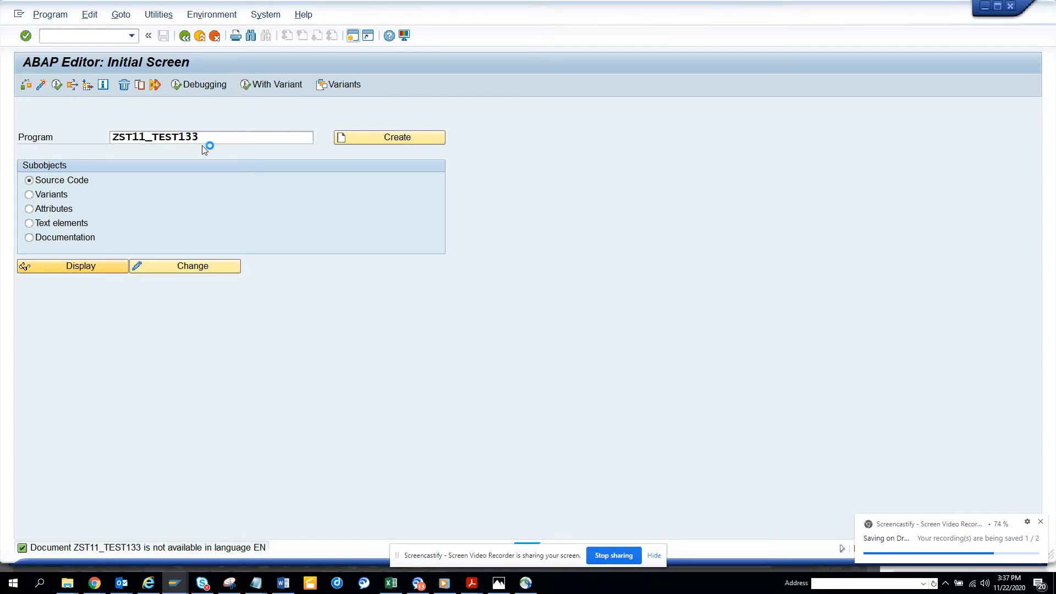
mouse_move(213, 116)
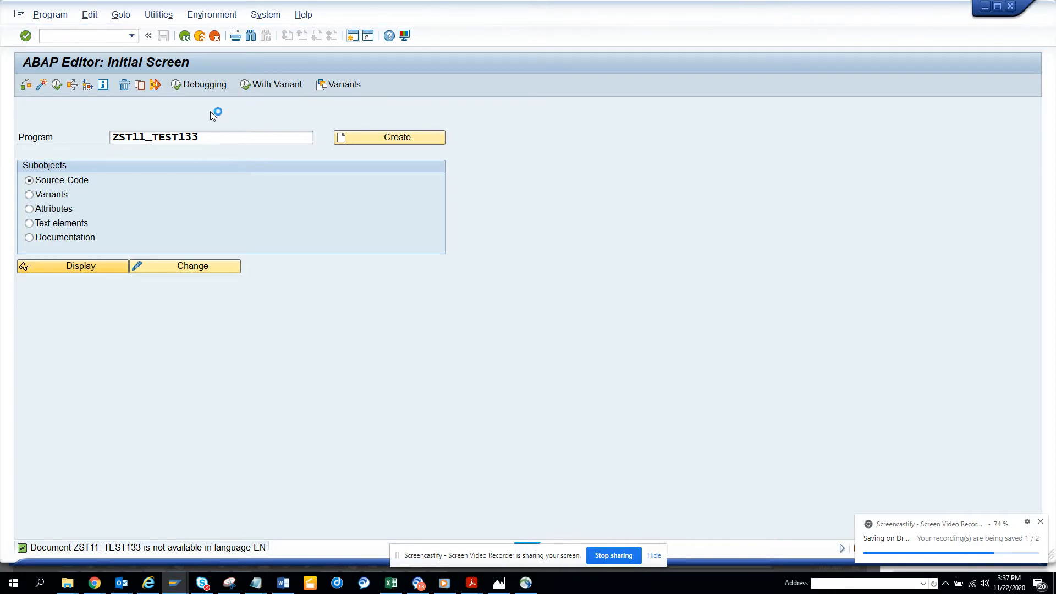
click(73, 266)
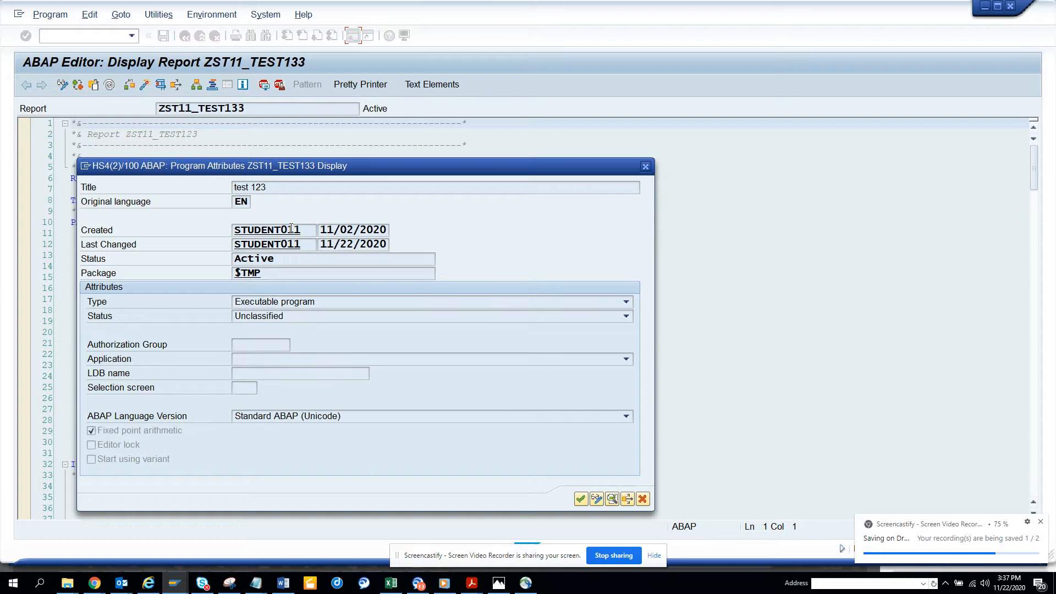
Step: Read ZST11_TEST133's attributes: created 11/02/2020, last changed 11/22/2020
click(352, 229)
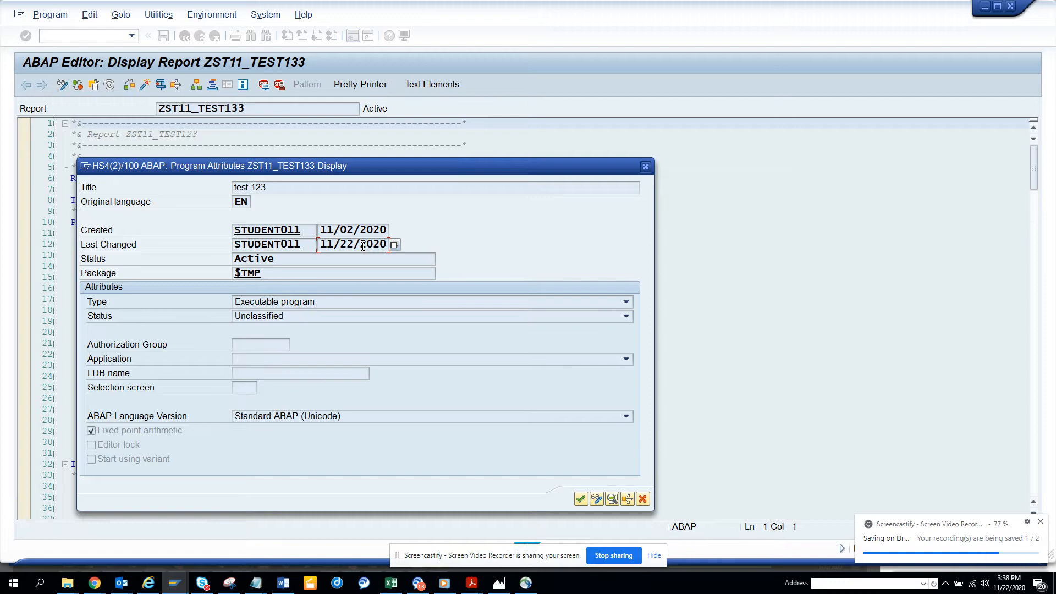
mouse_move(666, 187)
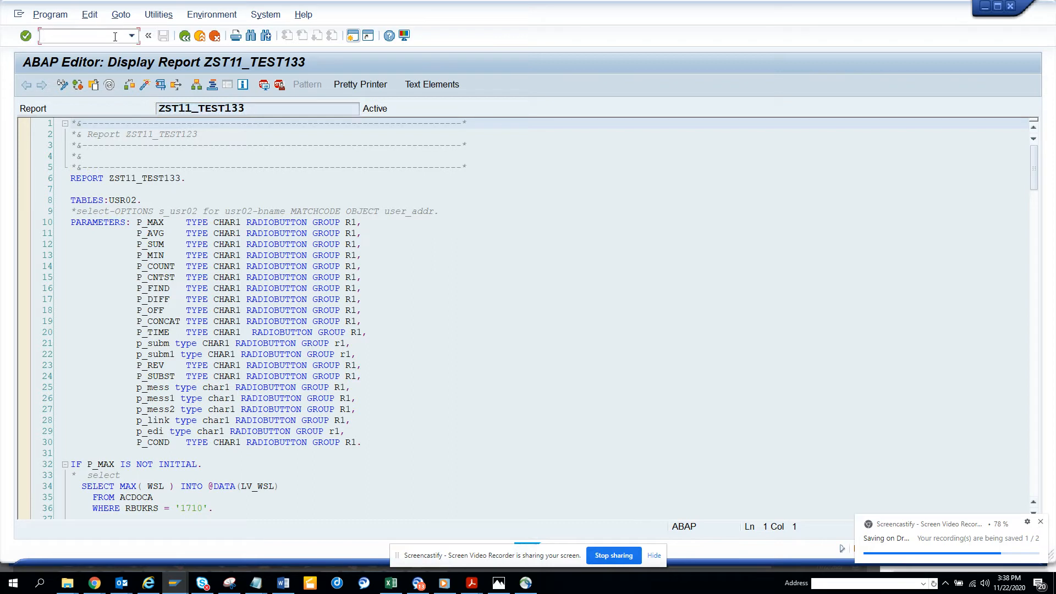
Step: In SE16, list TADIR entries with OBJ_NAME ZST11* and view the CREATED_ON column
text(/nse16)
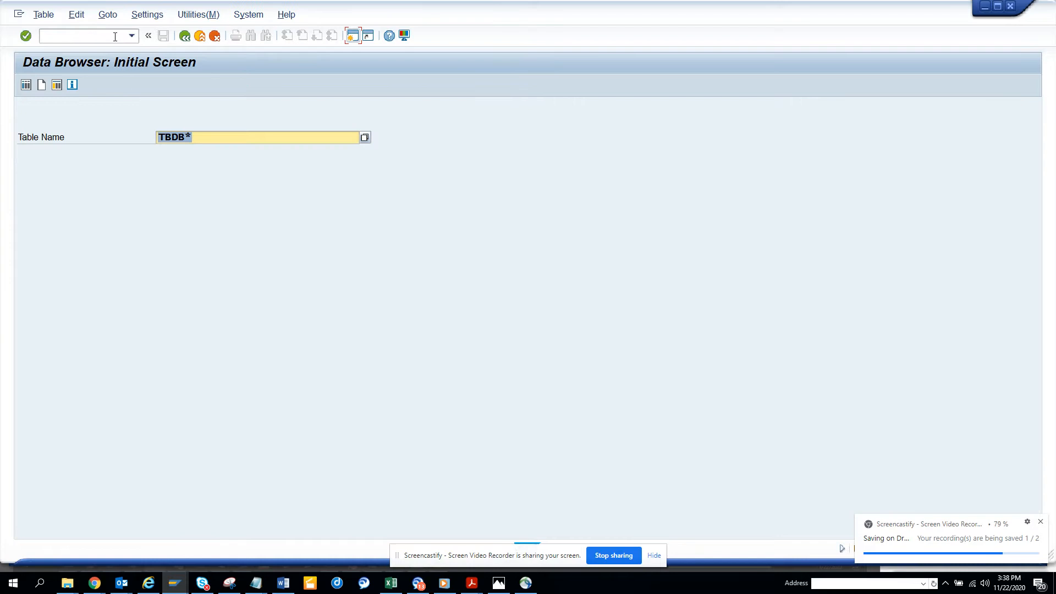
text(tadi)
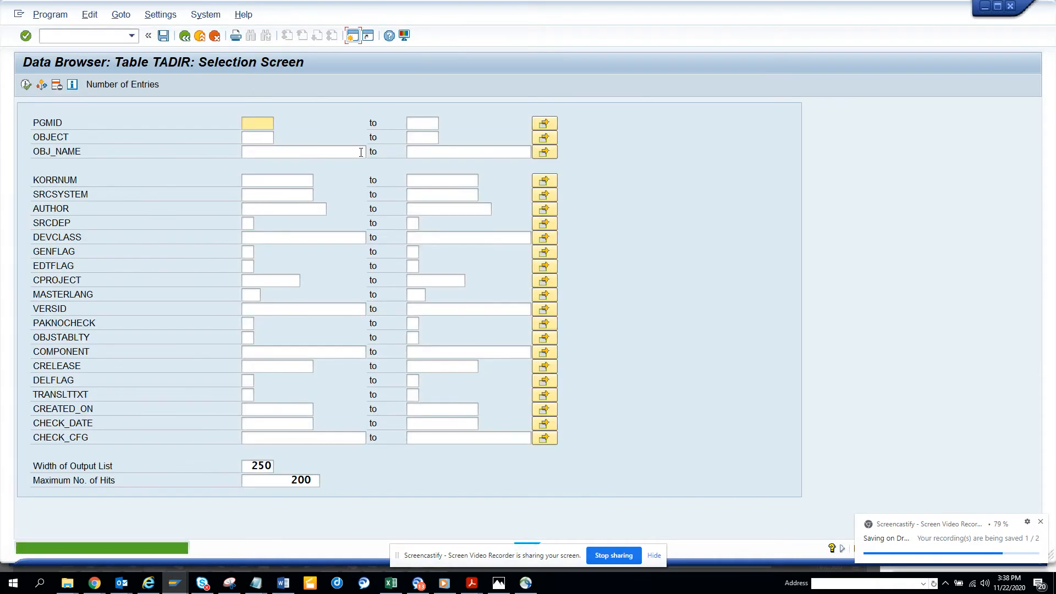
click(302, 151)
text(zst11)
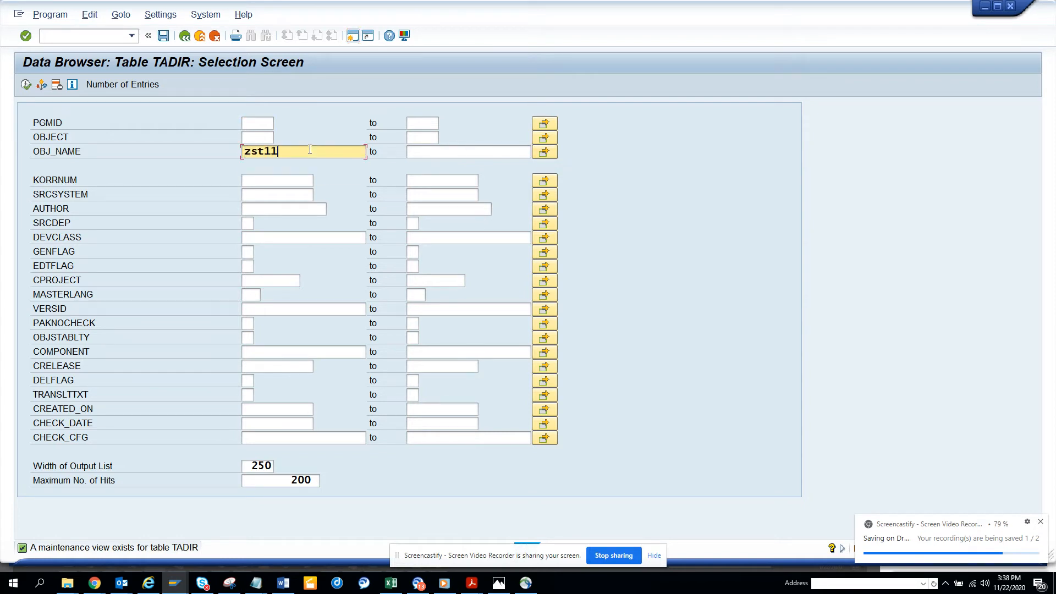
text(*)
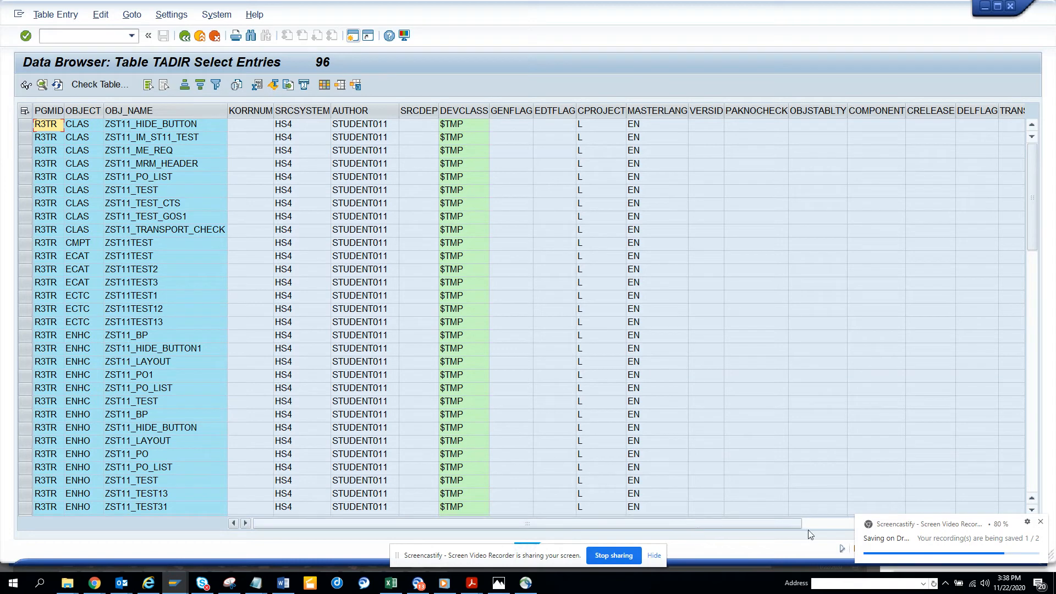
scroll(right, 3)
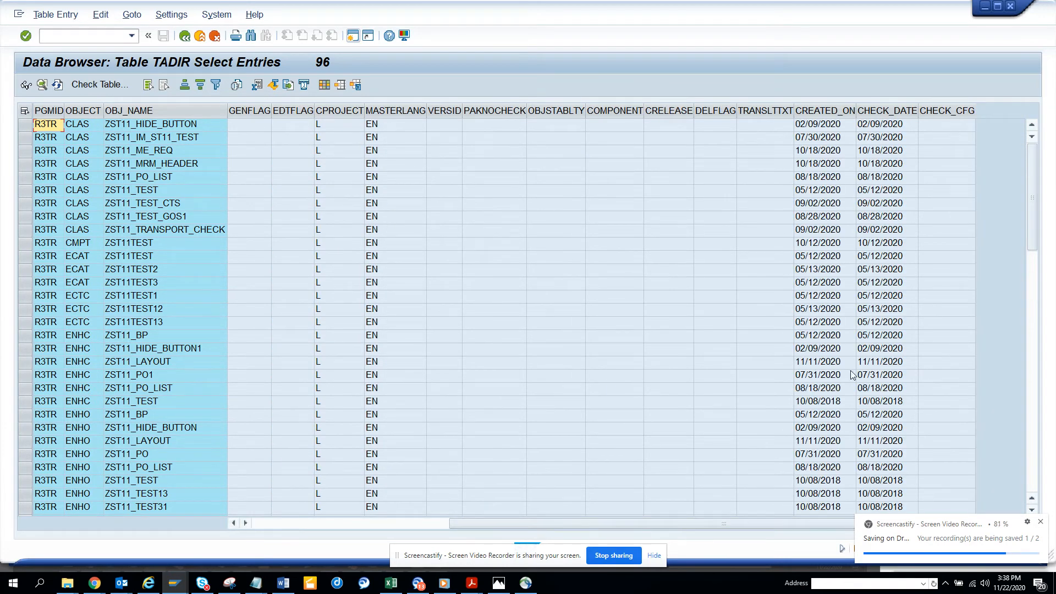
mouse_move(886, 196)
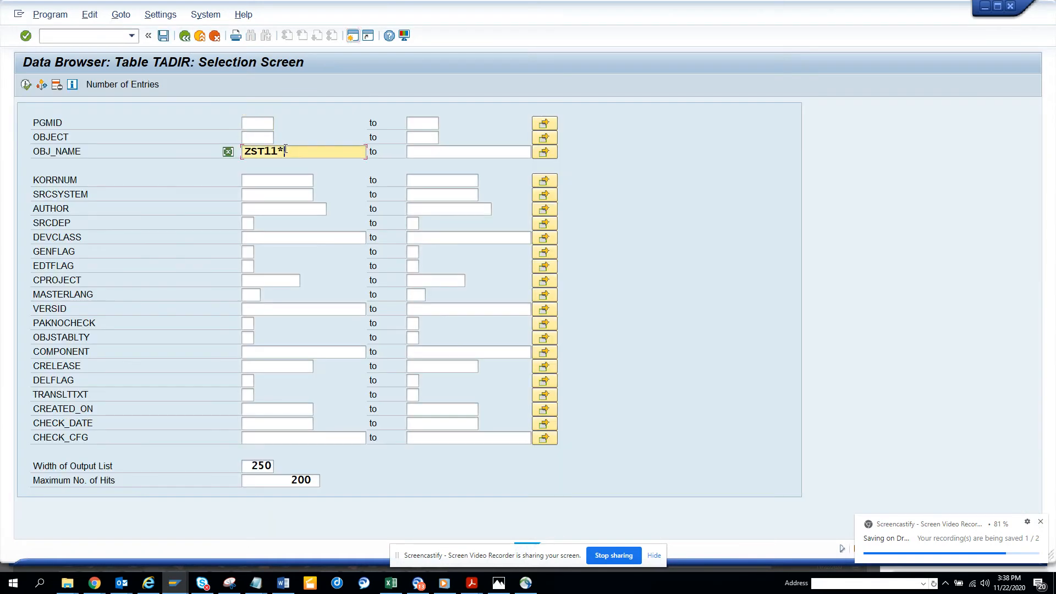
Step: Show the TADIR entry for ZST11_TEST133, created 11/02/2020, scrolled to CREATED_ON
text(ZST11_TEST133)
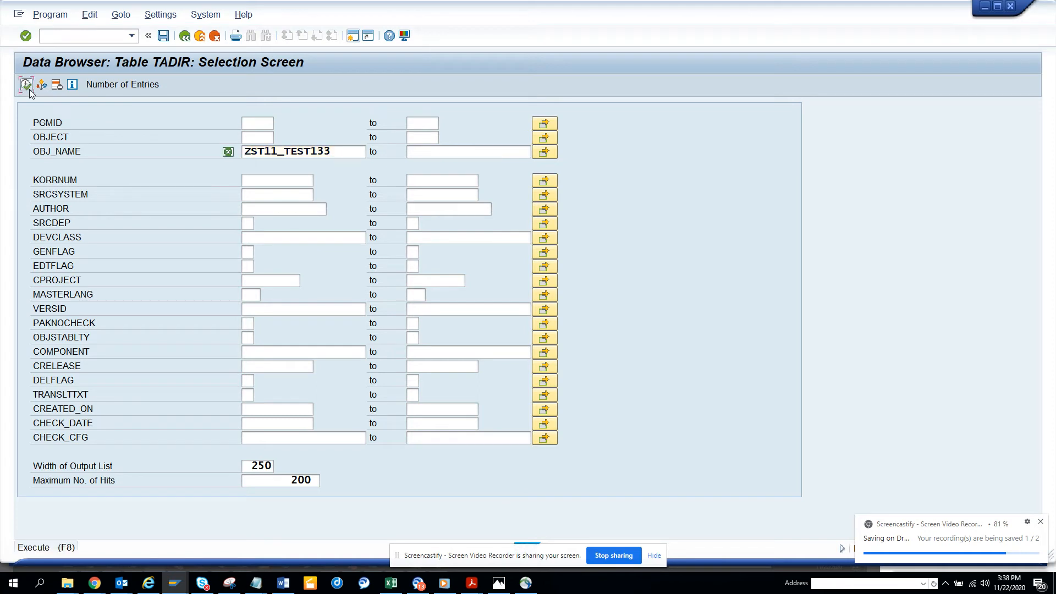
click(25, 85)
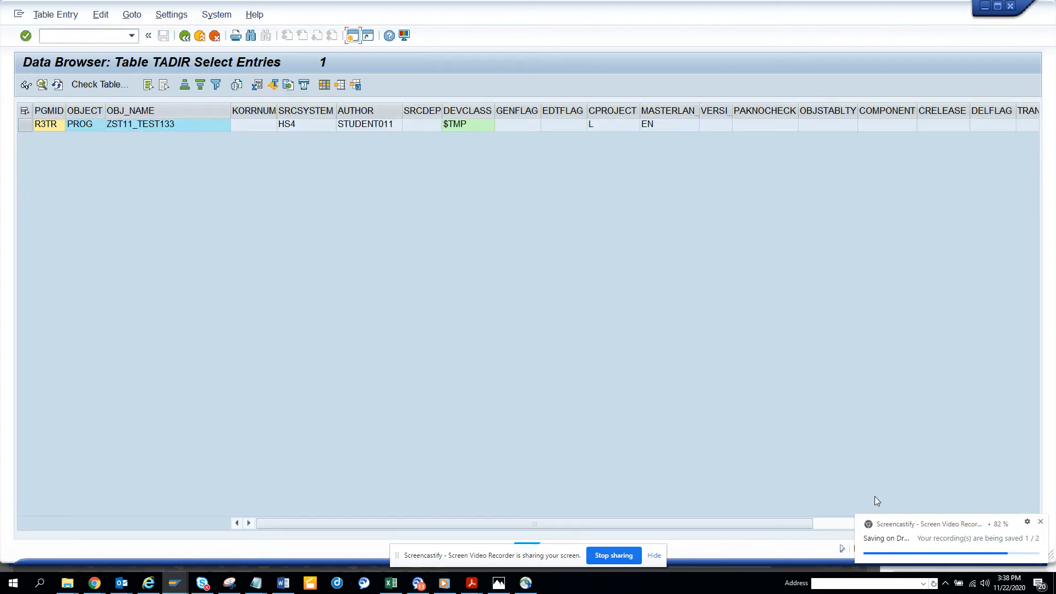
scroll(right, 3)
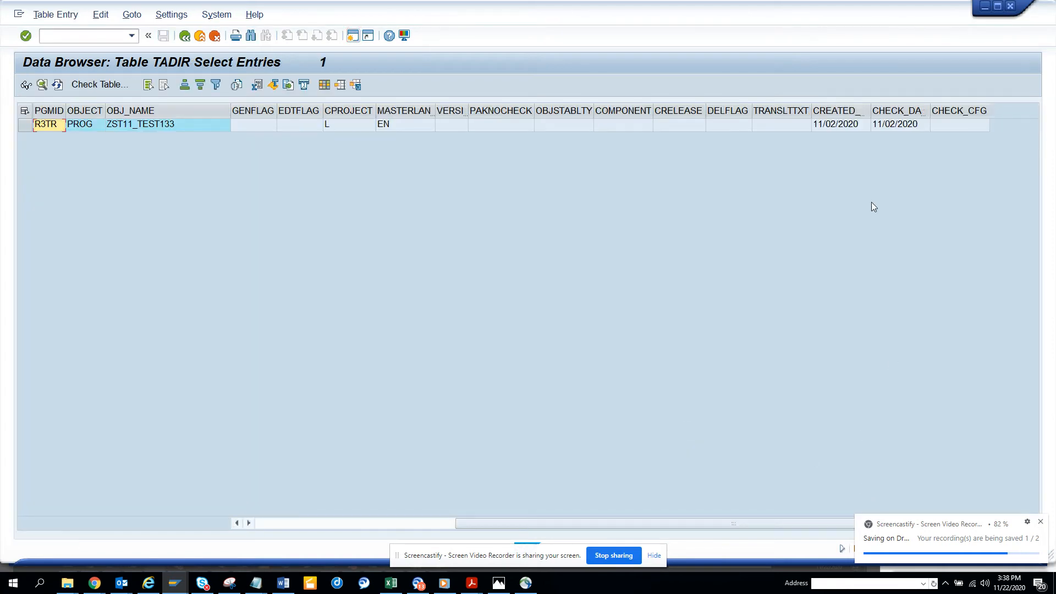
mouse_move(778, 143)
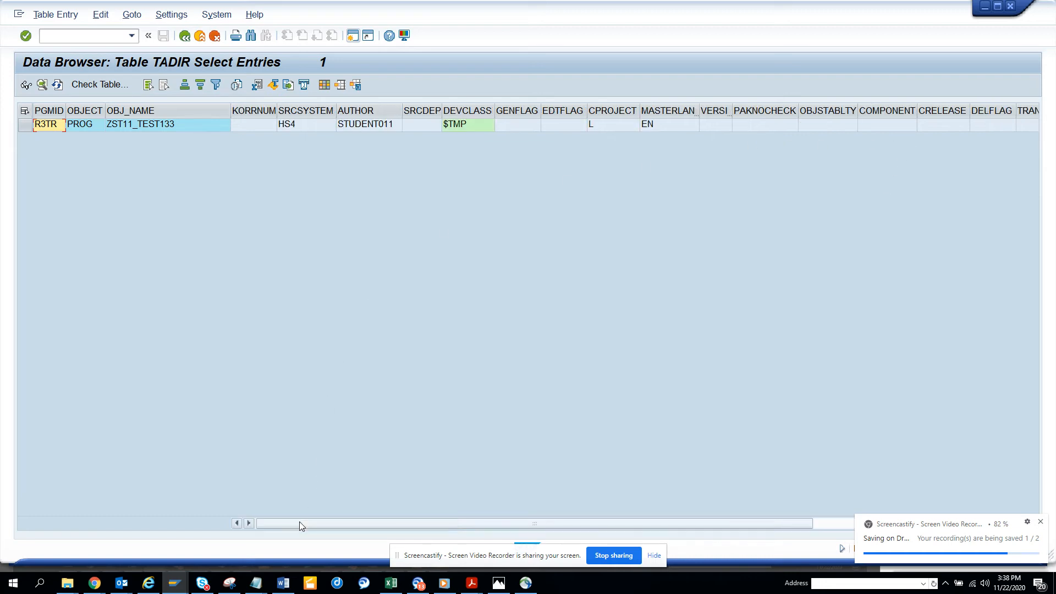
mouse_move(269, 155)
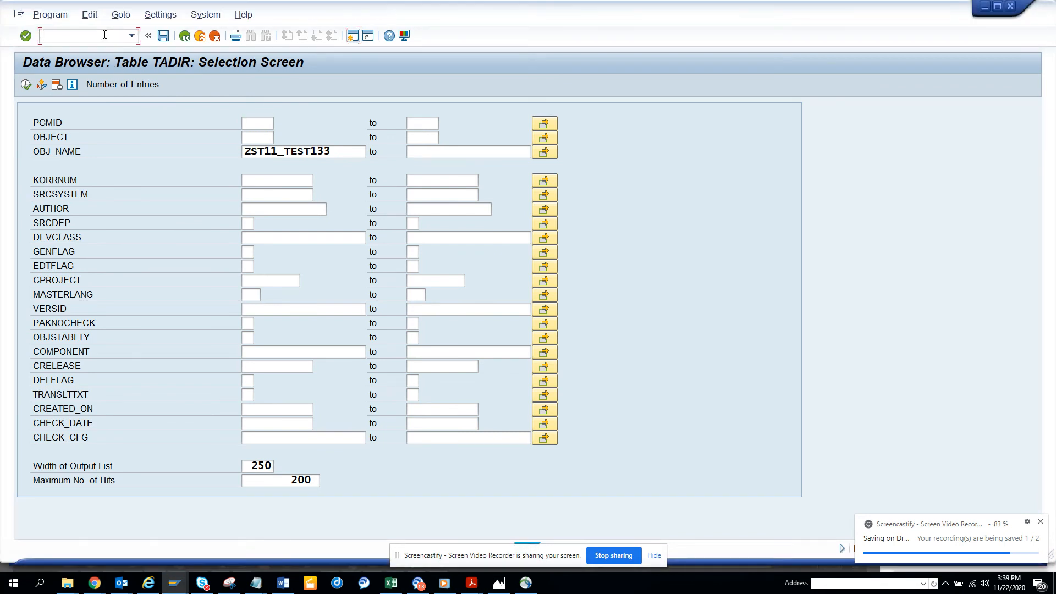
Step: Run transaction VA03 via /nva03 and reach module pool SAPMV45A's attributes
text(/nva)
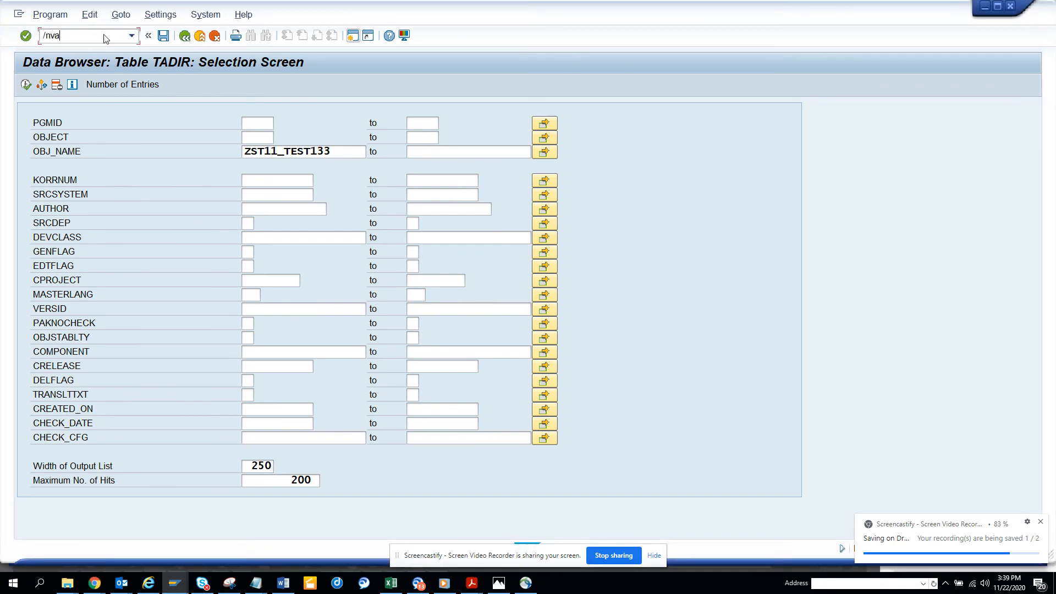
text(03)
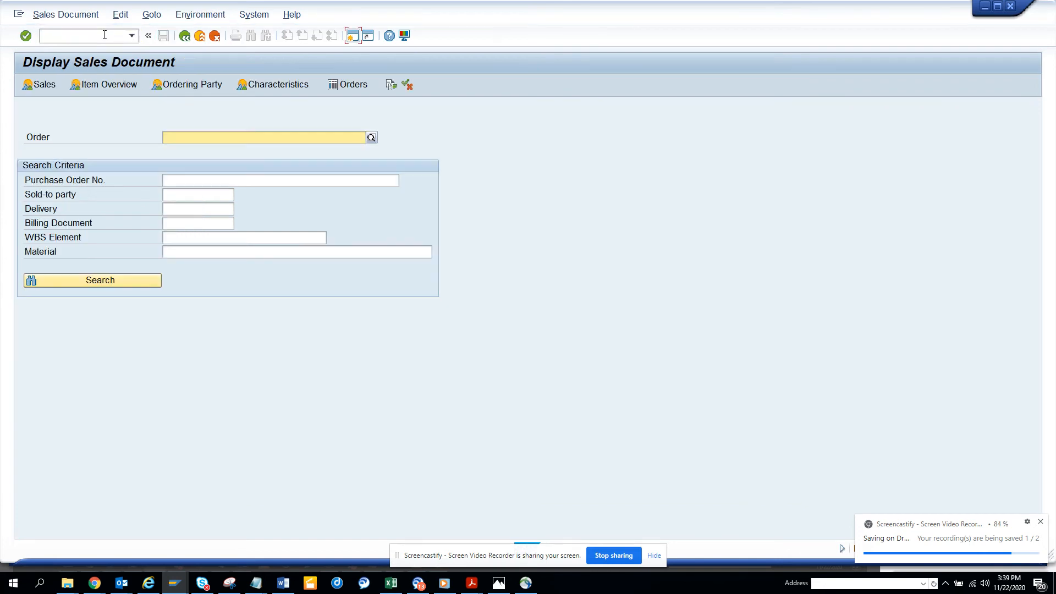
click(254, 15)
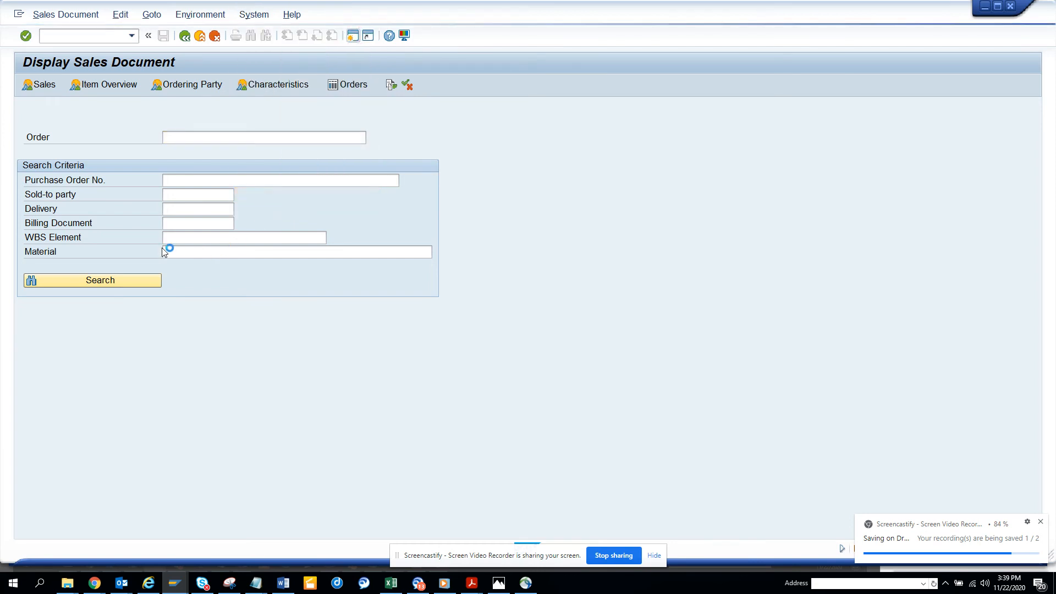
click(254, 14)
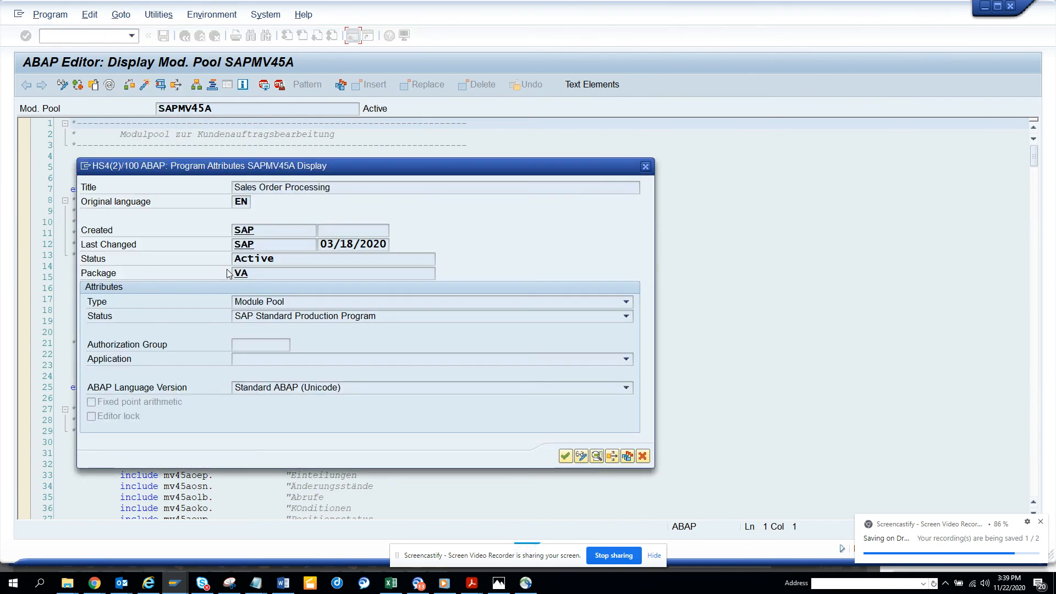
mouse_move(185, 218)
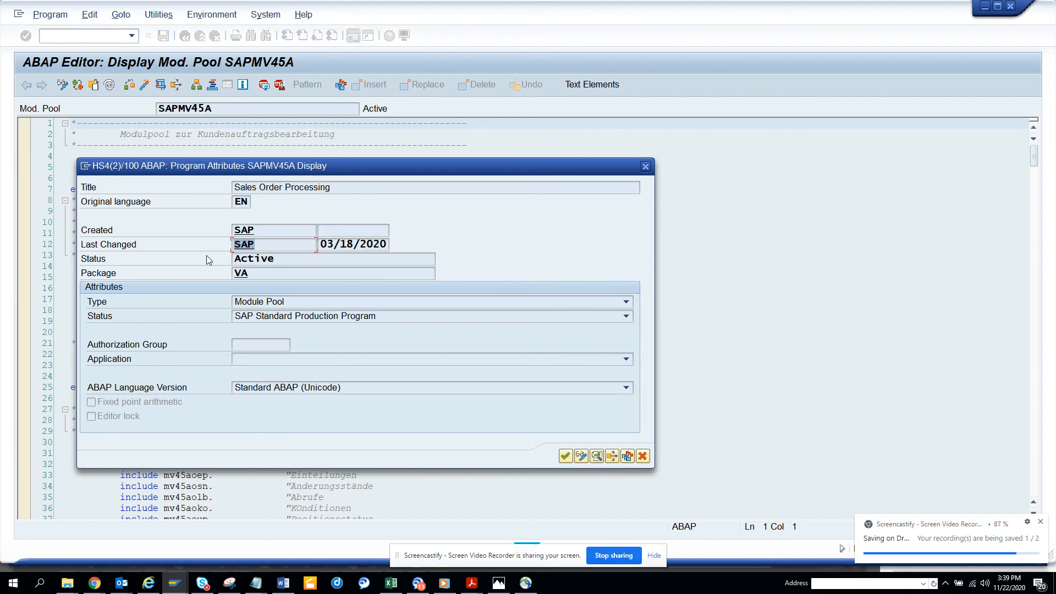
mouse_move(509, 370)
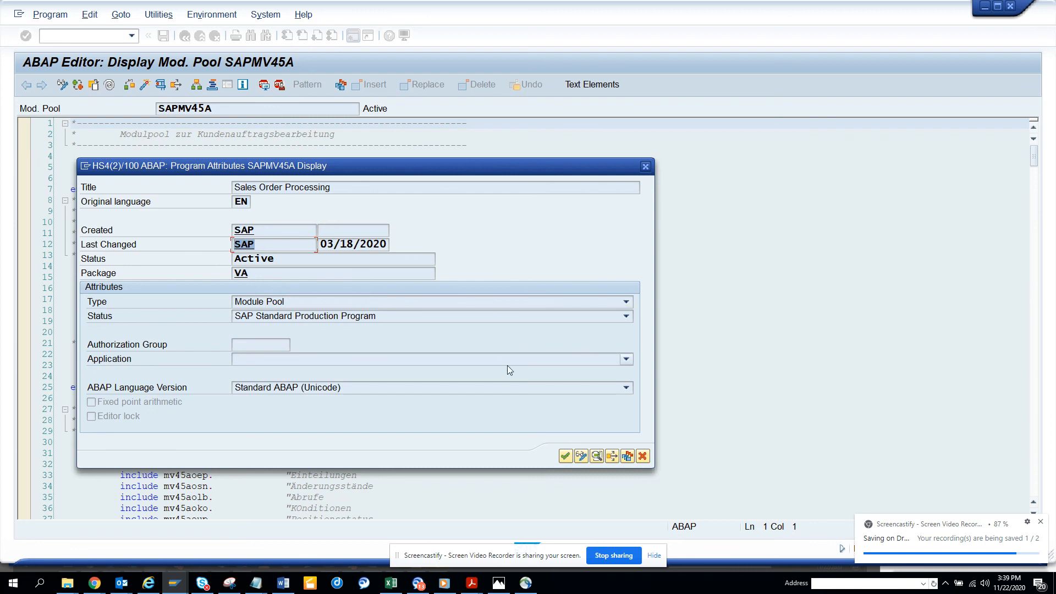